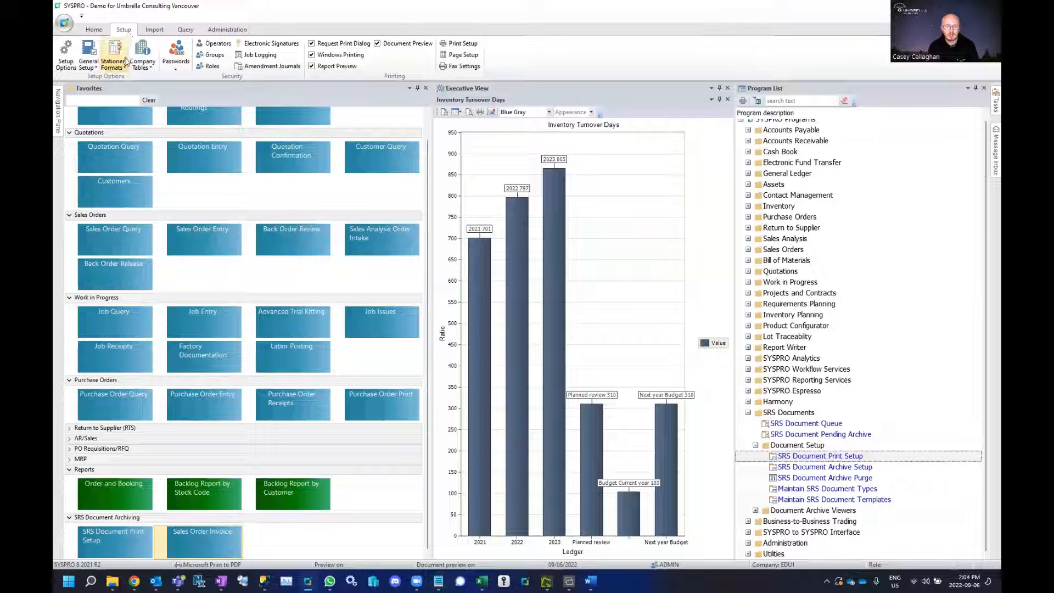
Step: Bring up the Stationery Formats list from the Setup ribbon
{"action": "left_click", "coordinate": [113, 54]}
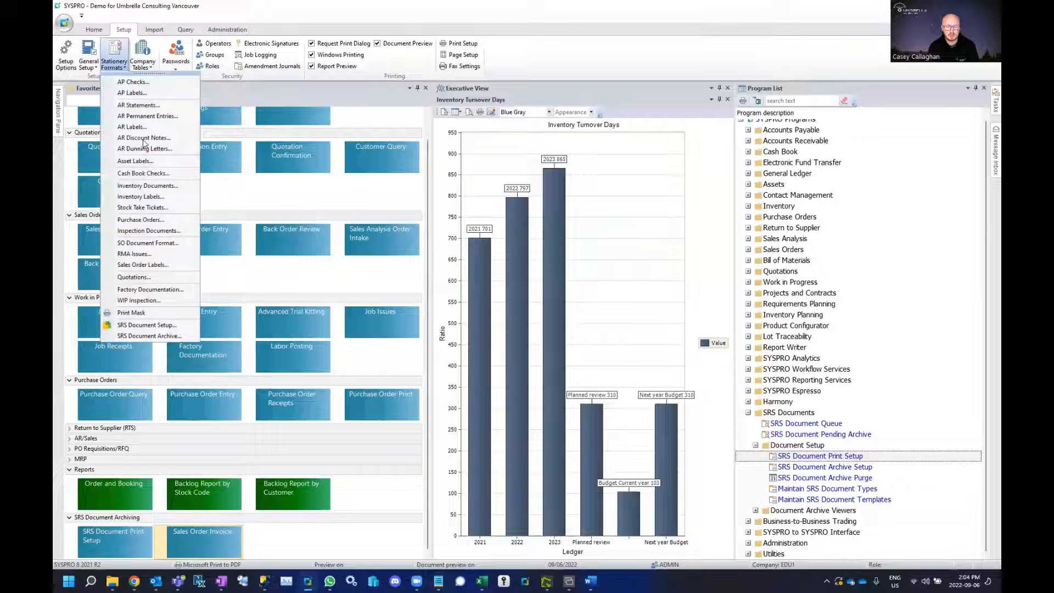
{"action": "mouse_move", "coordinate": [146, 325]}
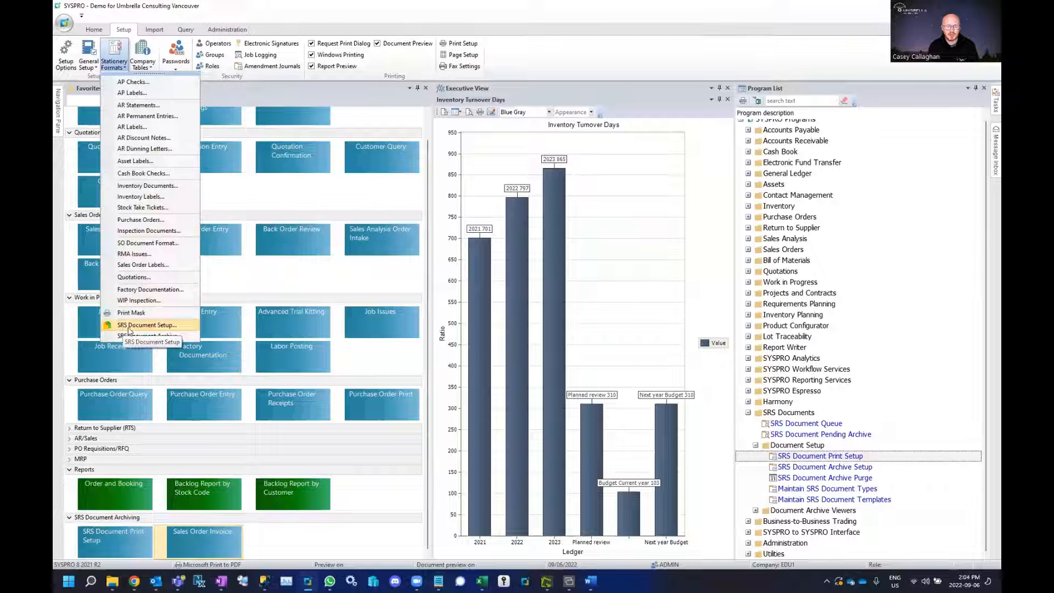
{"action": "mouse_move", "coordinate": [187, 325]}
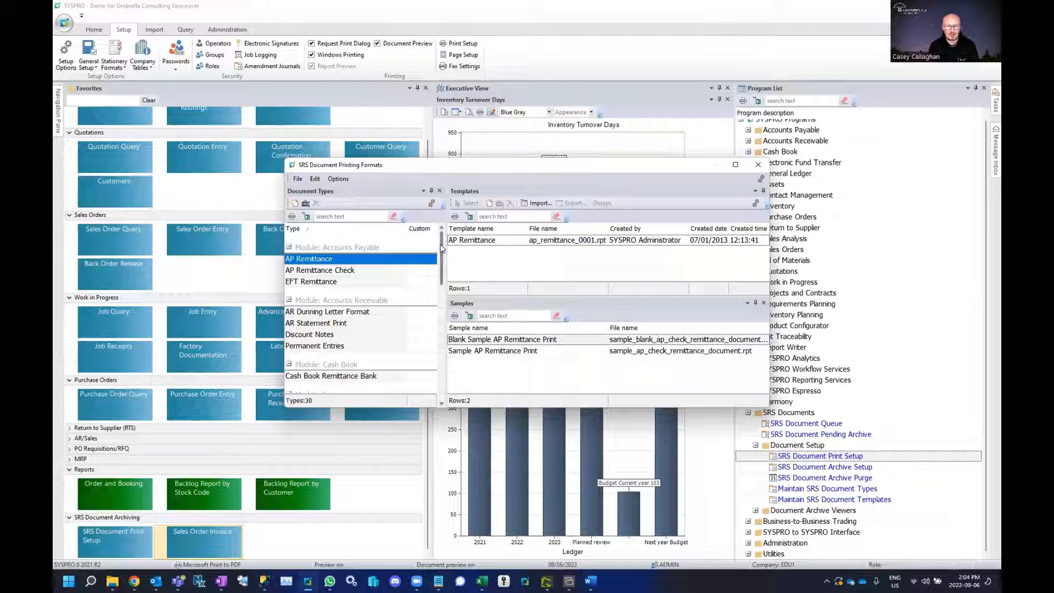
Step: Select the Sales Orders Invoice document type and its Invoice template
{"action": "scroll", "scroll_direction": "down", "scroll_amount": 3}
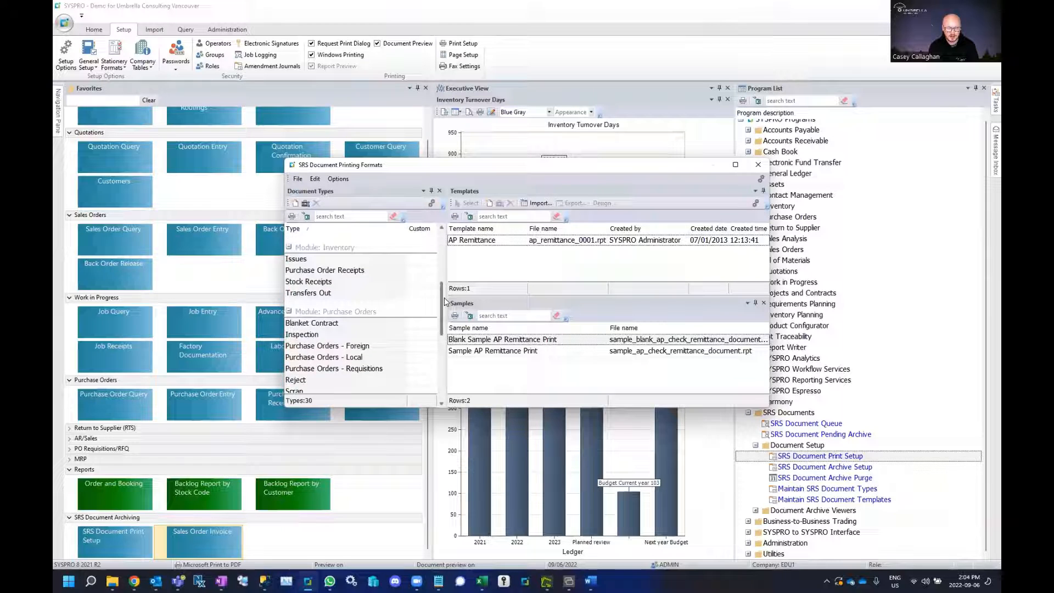
{"action": "left_click", "coordinate": [298, 324]}
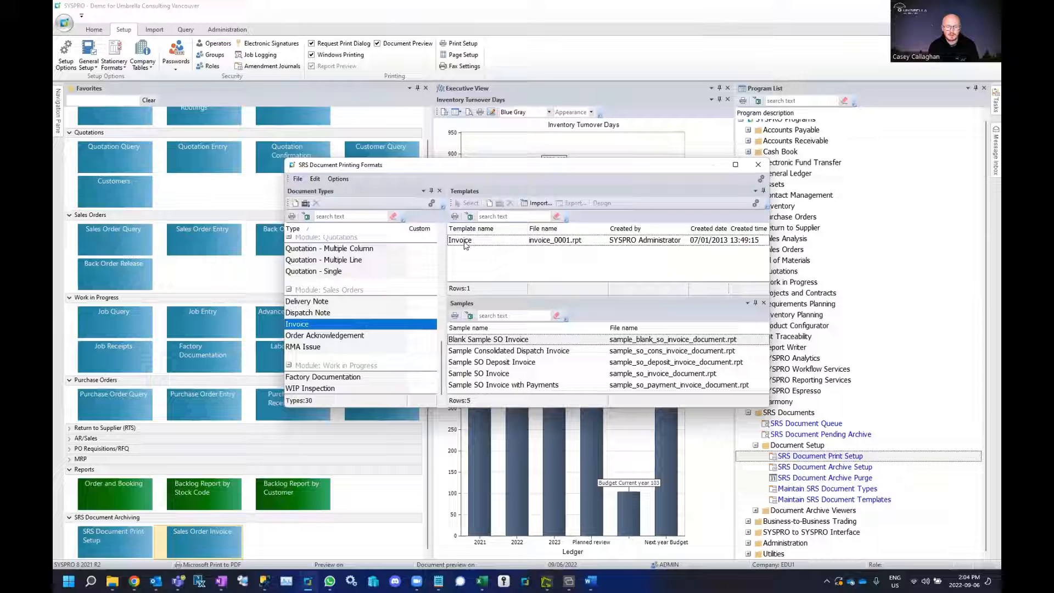
{"action": "left_click", "coordinate": [460, 241]}
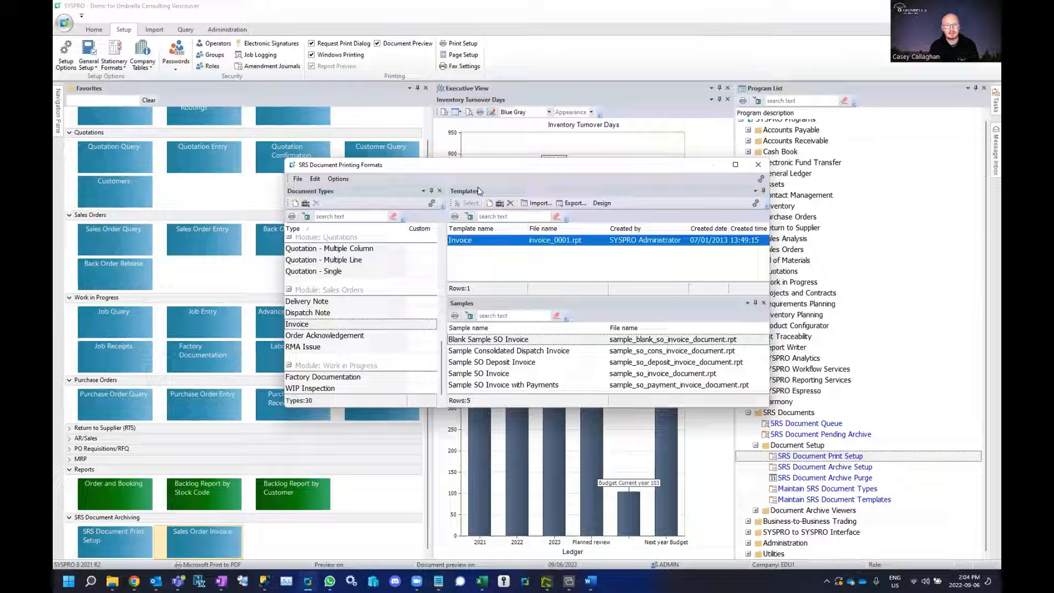
{"action": "mouse_move", "coordinate": [459, 288]}
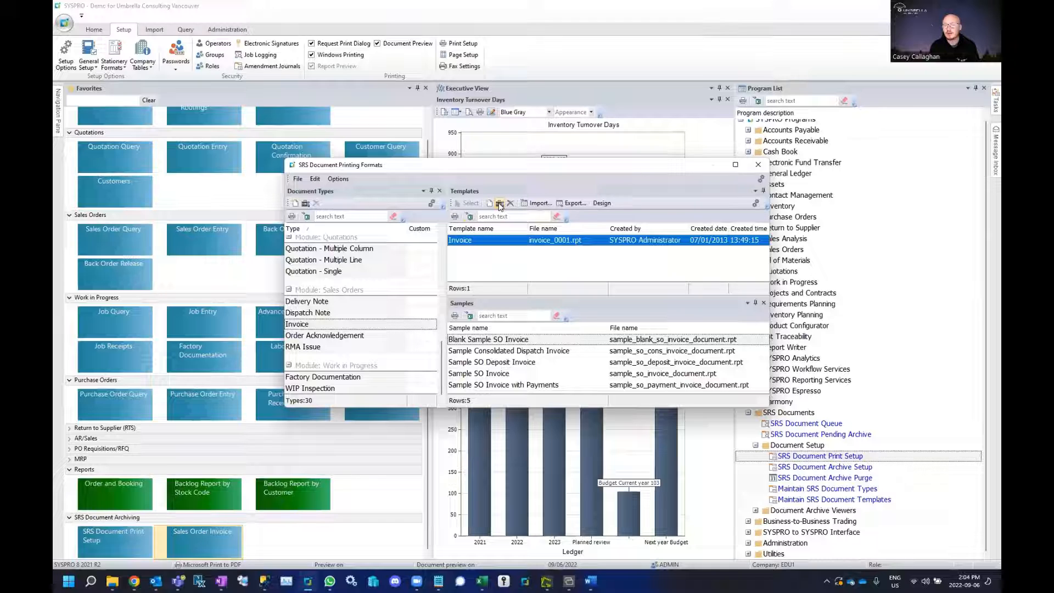
{"action": "mouse_move", "coordinate": [498, 205]}
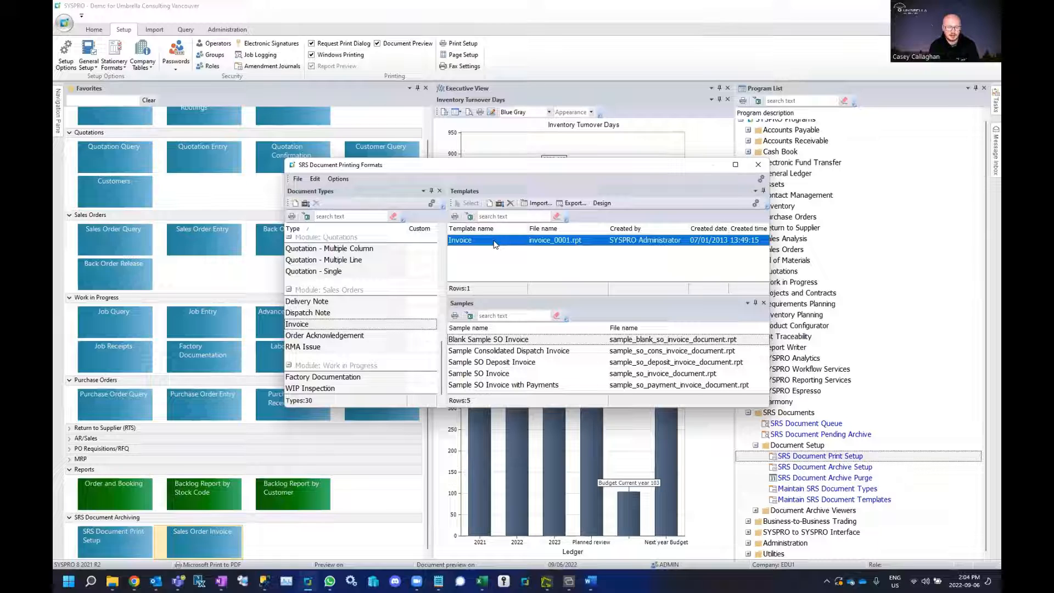
{"action": "mouse_move", "coordinate": [499, 204]}
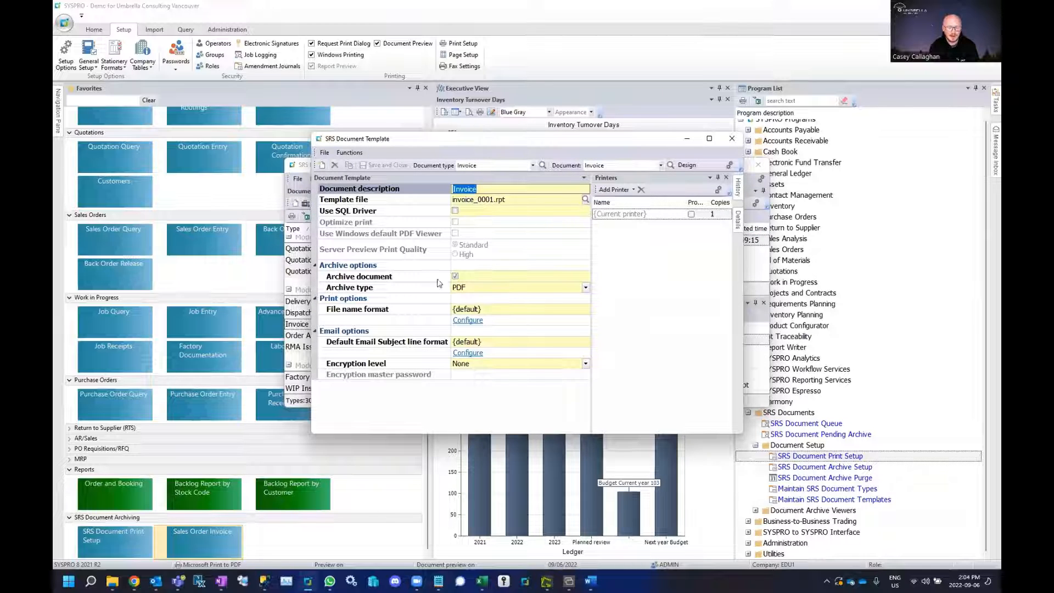
Step: Enable Archive document on the Invoice template with PDF as the archive type
{"action": "left_click", "coordinate": [454, 277]}
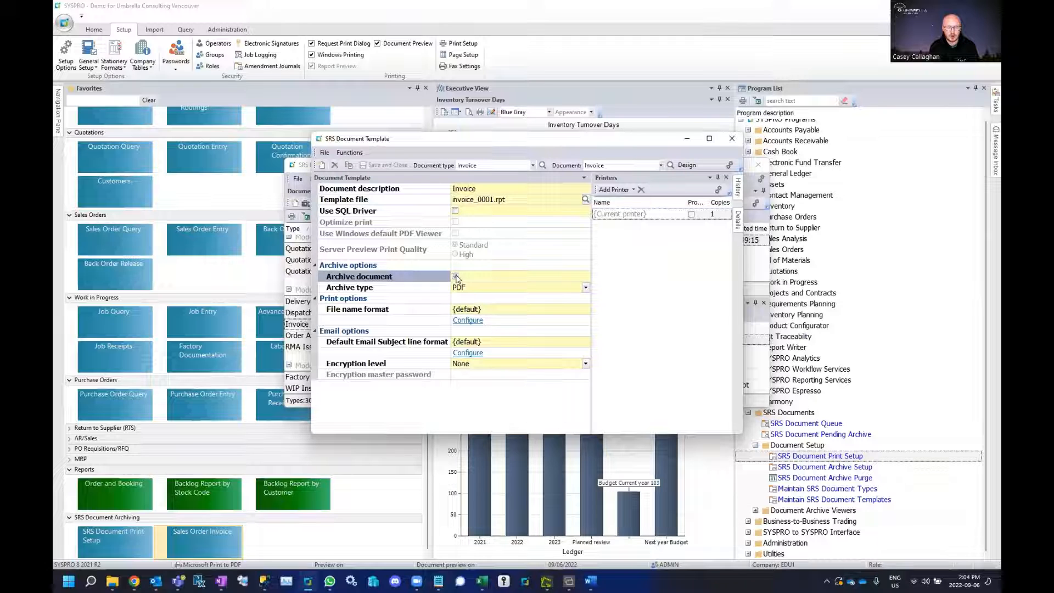
{"action": "left_click", "coordinate": [455, 276]}
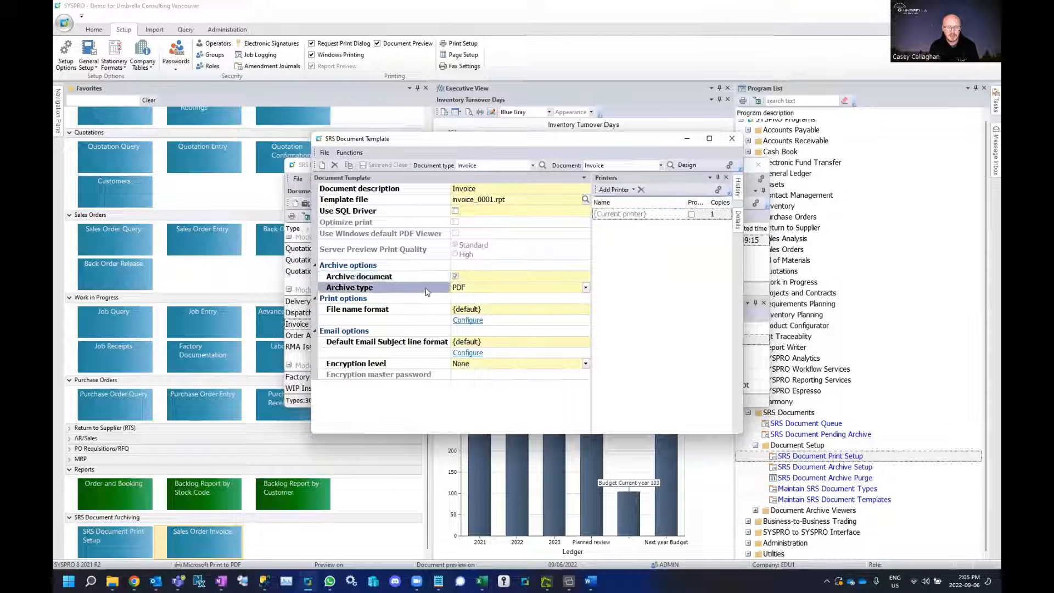
{"action": "left_click", "coordinate": [584, 287]}
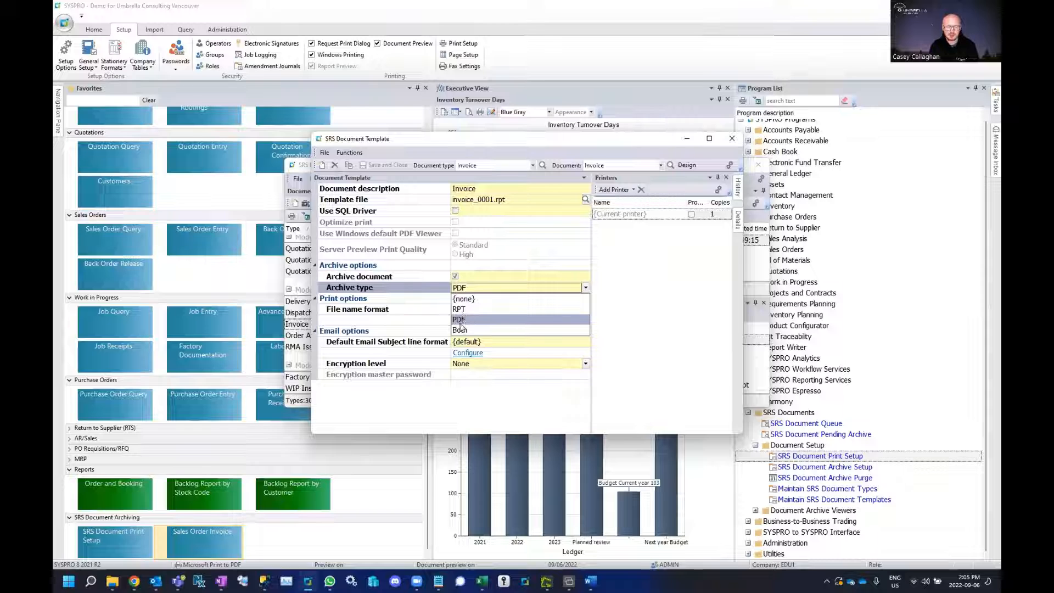
{"action": "mouse_move", "coordinate": [460, 308]}
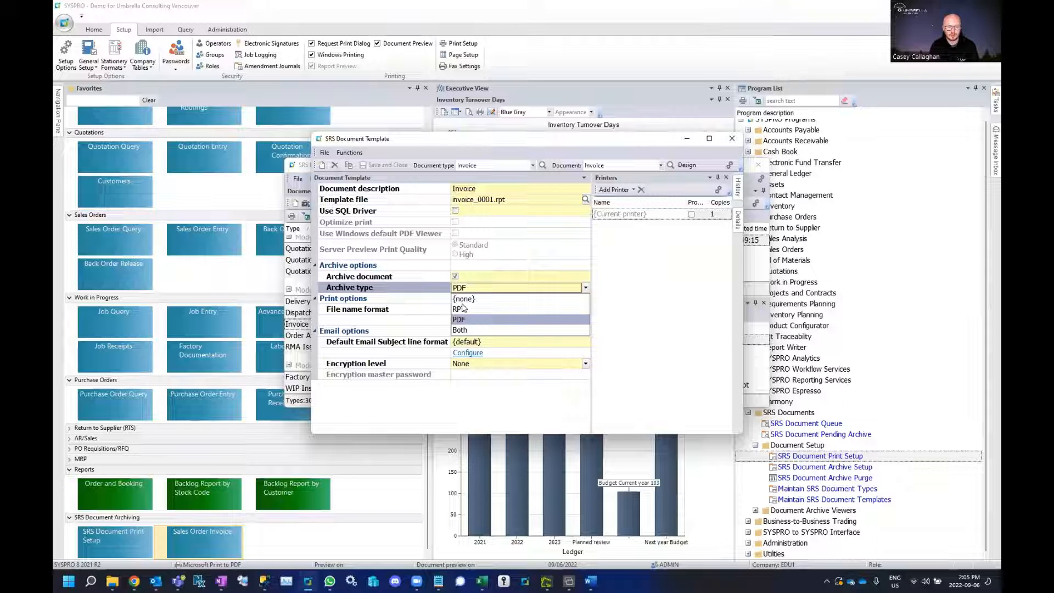
{"action": "mouse_move", "coordinate": [486, 318]}
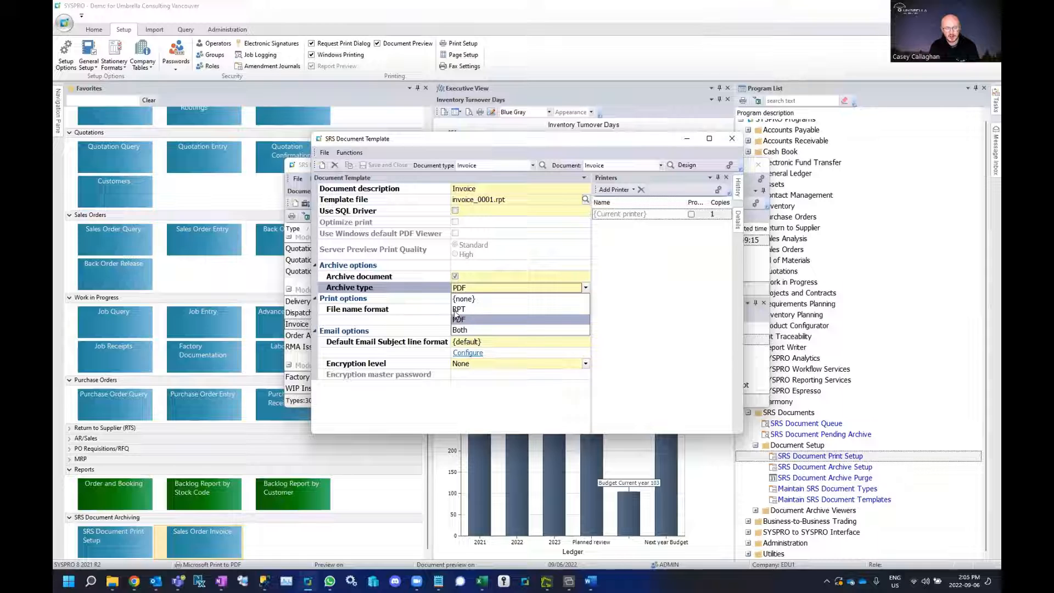
{"action": "mouse_move", "coordinate": [475, 319]}
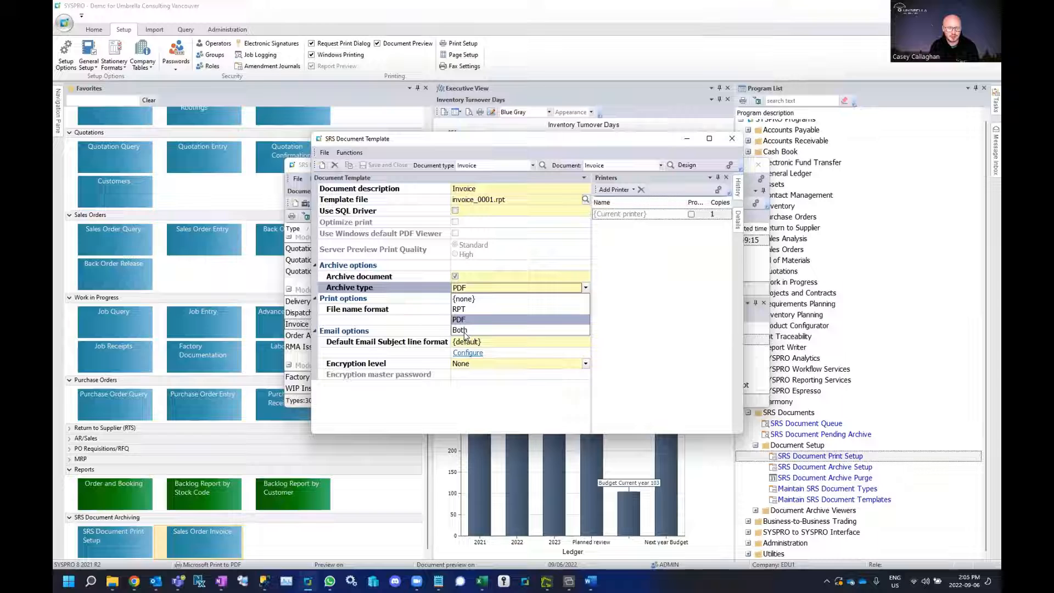
{"action": "mouse_move", "coordinate": [406, 279]}
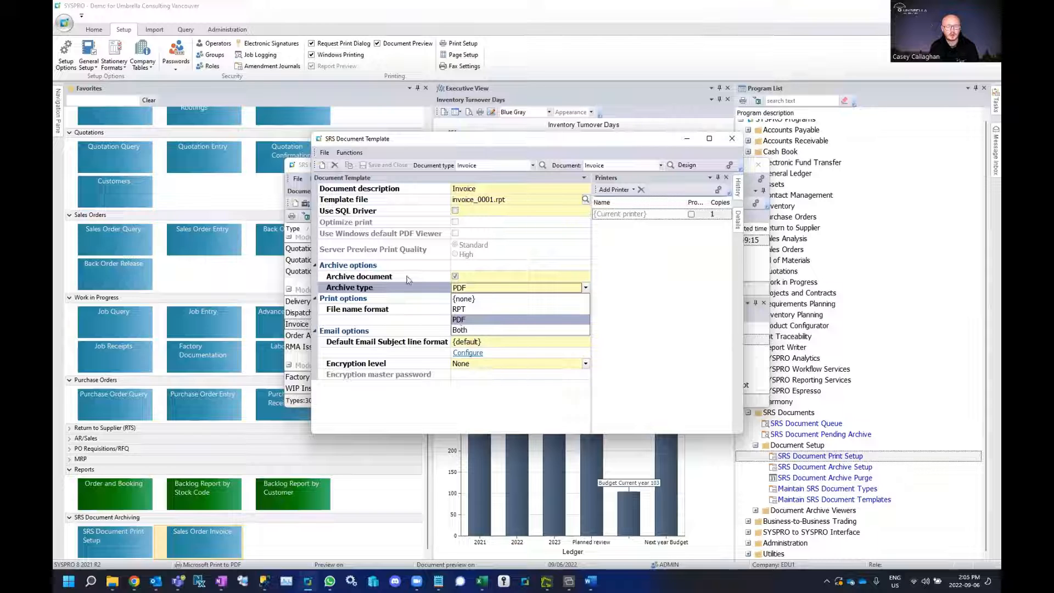
{"action": "left_click", "coordinate": [459, 319]}
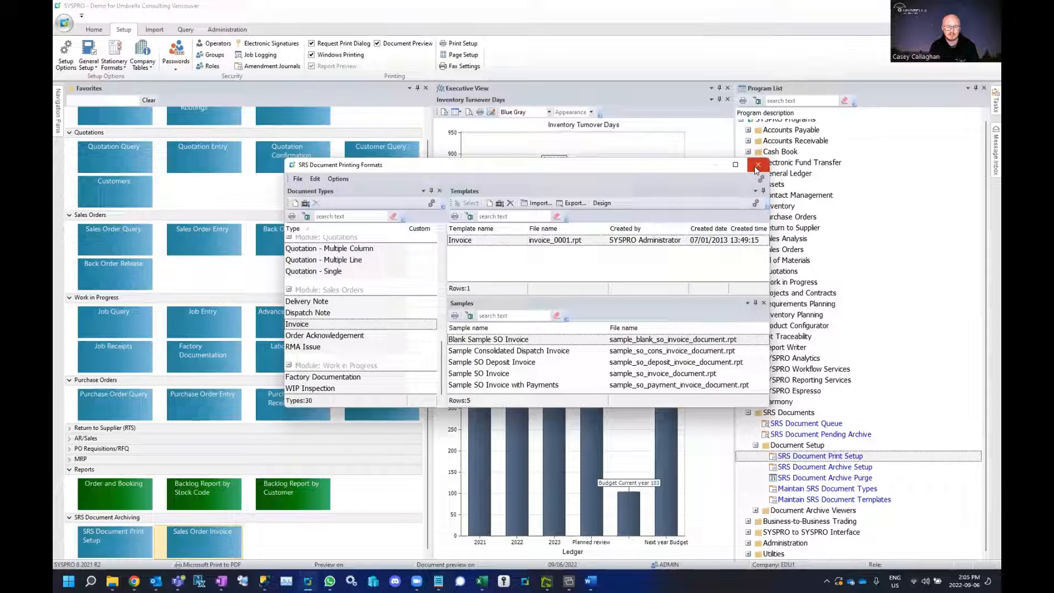
Step: Close Printing Formats and launch the Sales Order Invoice document archive viewer
{"action": "left_click", "coordinate": [758, 166]}
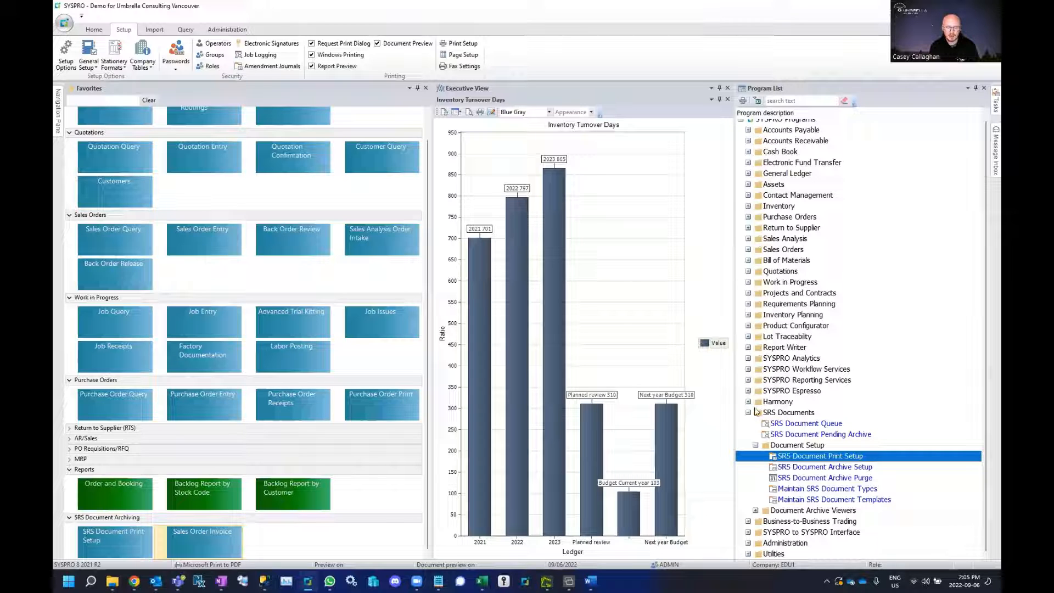
{"action": "left_click", "coordinate": [756, 450]}
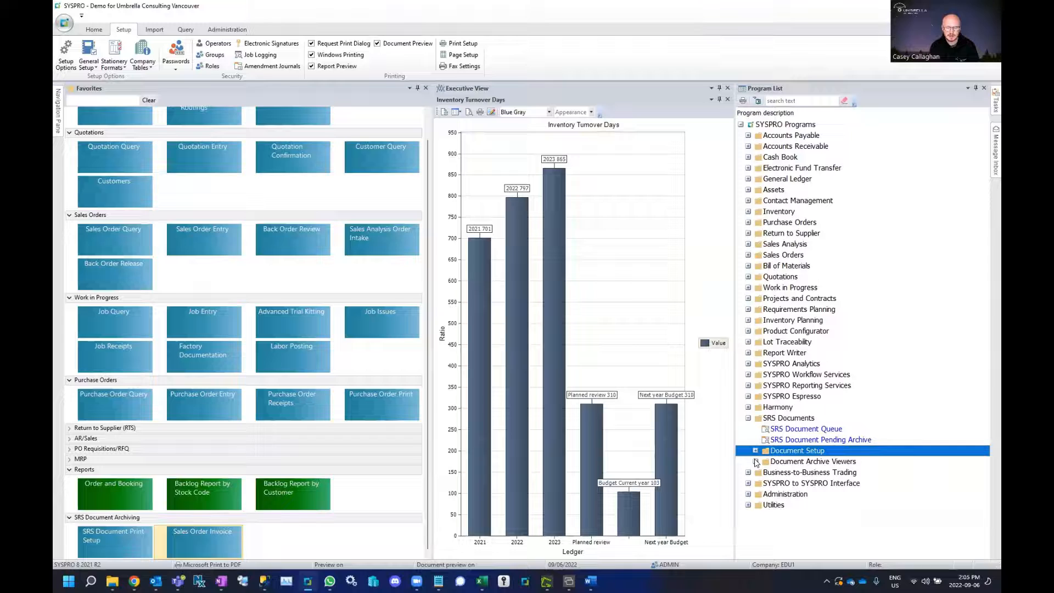
{"action": "left_click", "coordinate": [813, 461]}
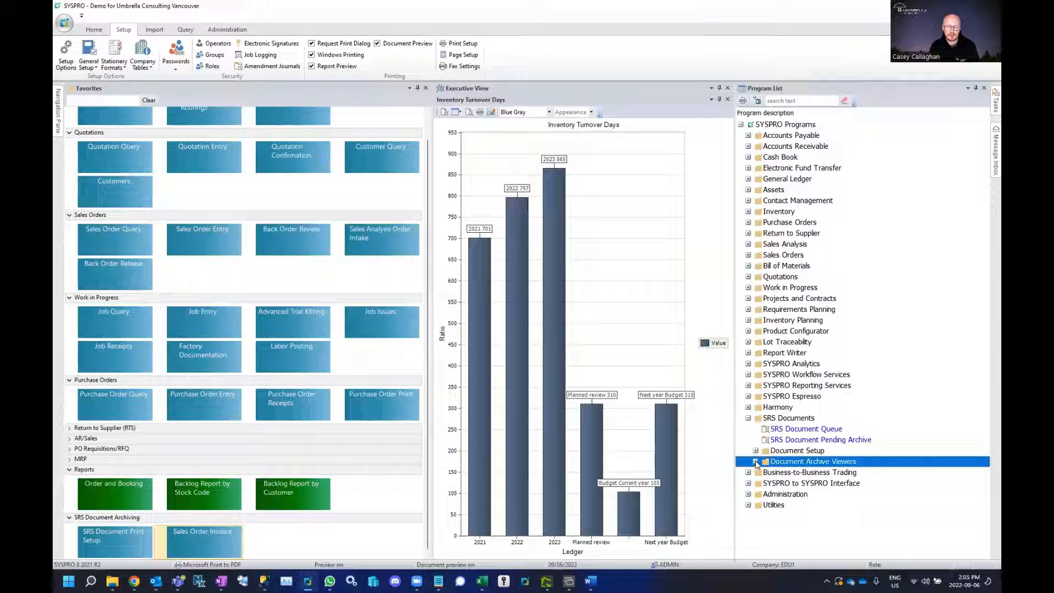
{"action": "left_click", "coordinate": [756, 461]}
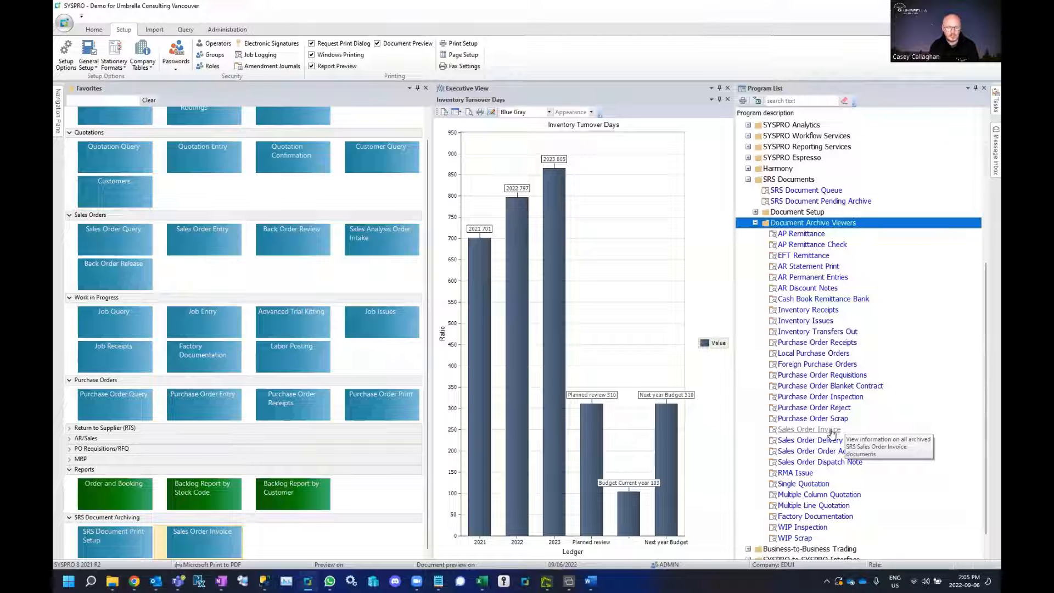
{"action": "left_click", "coordinate": [810, 430]}
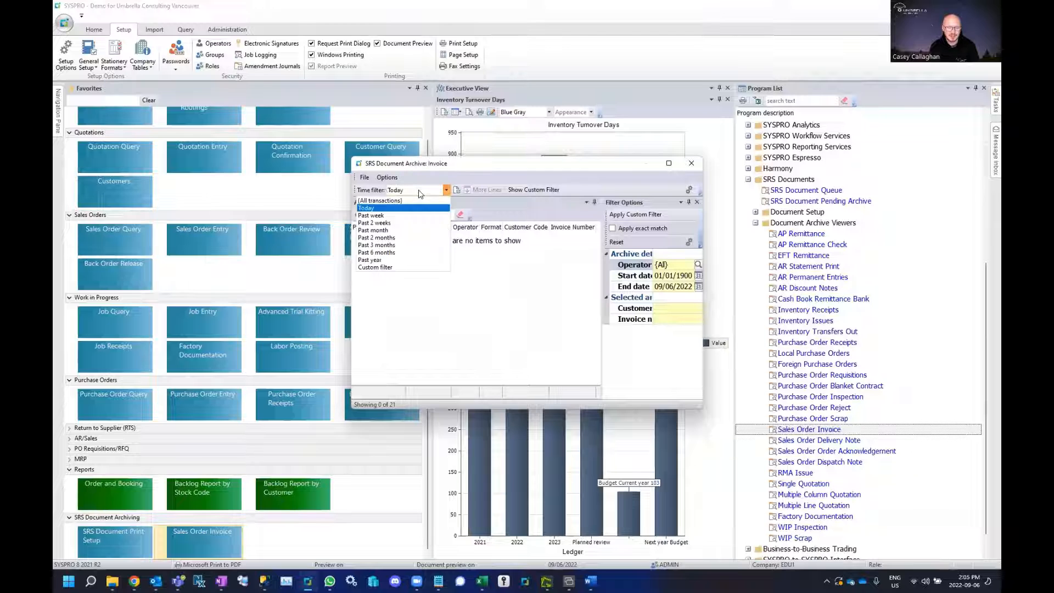
{"action": "mouse_move", "coordinate": [376, 245]}
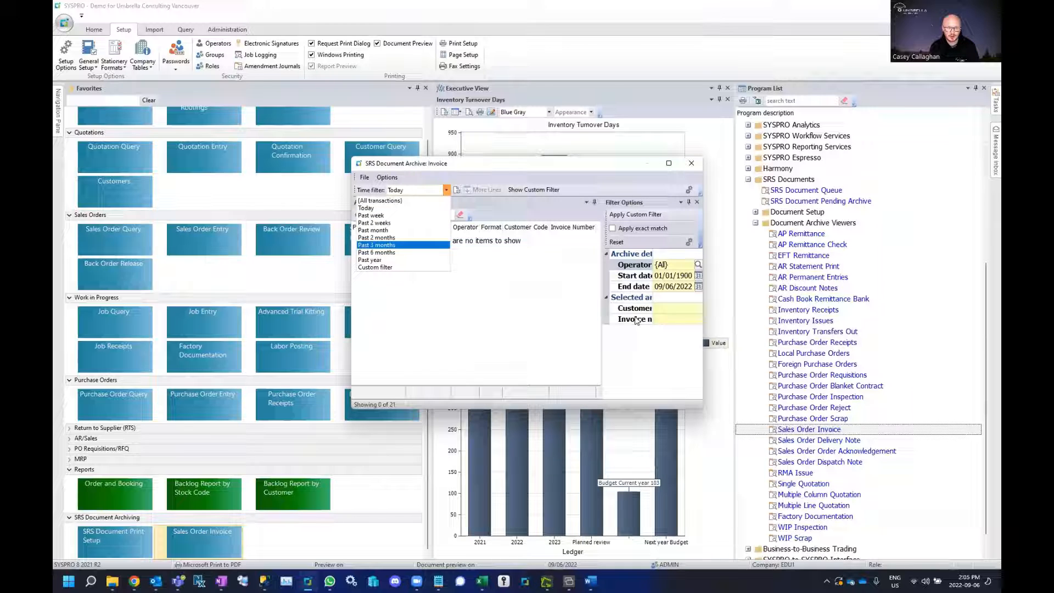
Step: Set the archive viewer's Time filter to (All transactions), listing 21 archived invoices
{"action": "left_click", "coordinate": [644, 307]}
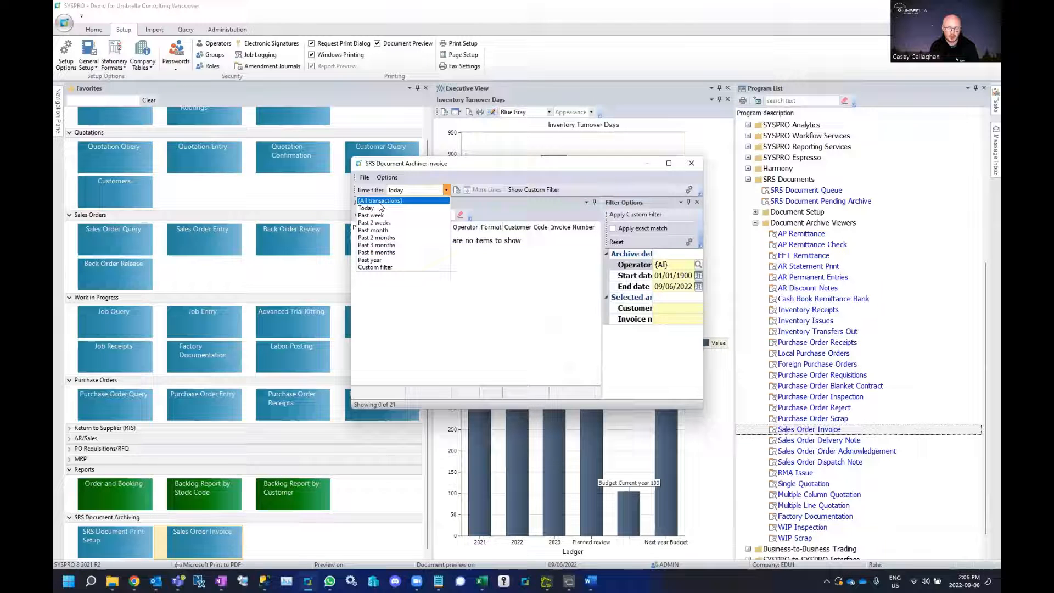
{"action": "left_click", "coordinate": [382, 200]}
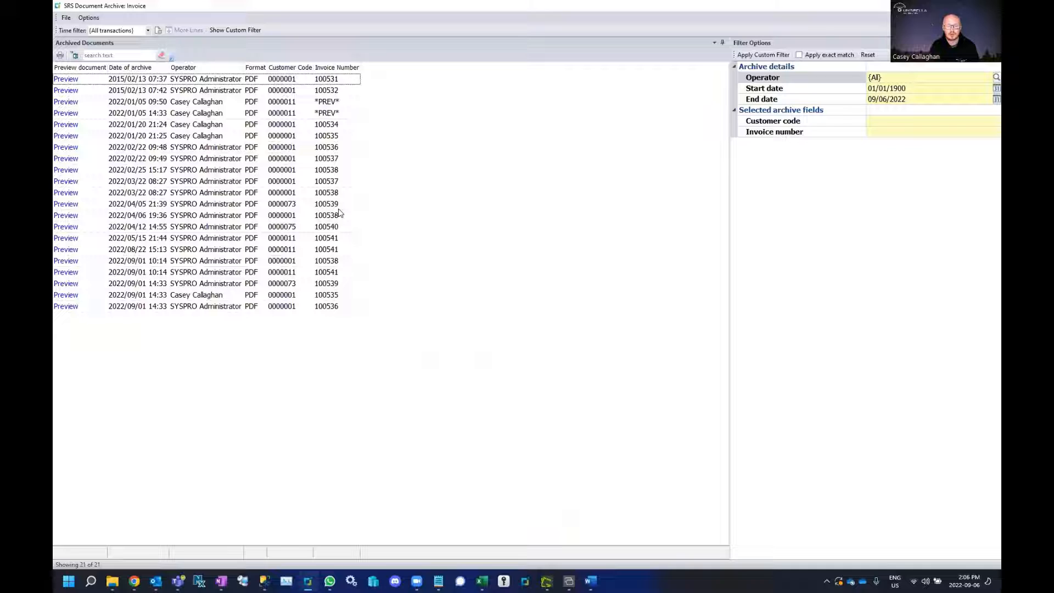
Step: Preview archived invoice 100539 dated 2022/04/05 for The Outdoors Company
{"action": "left_click", "coordinate": [64, 205]}
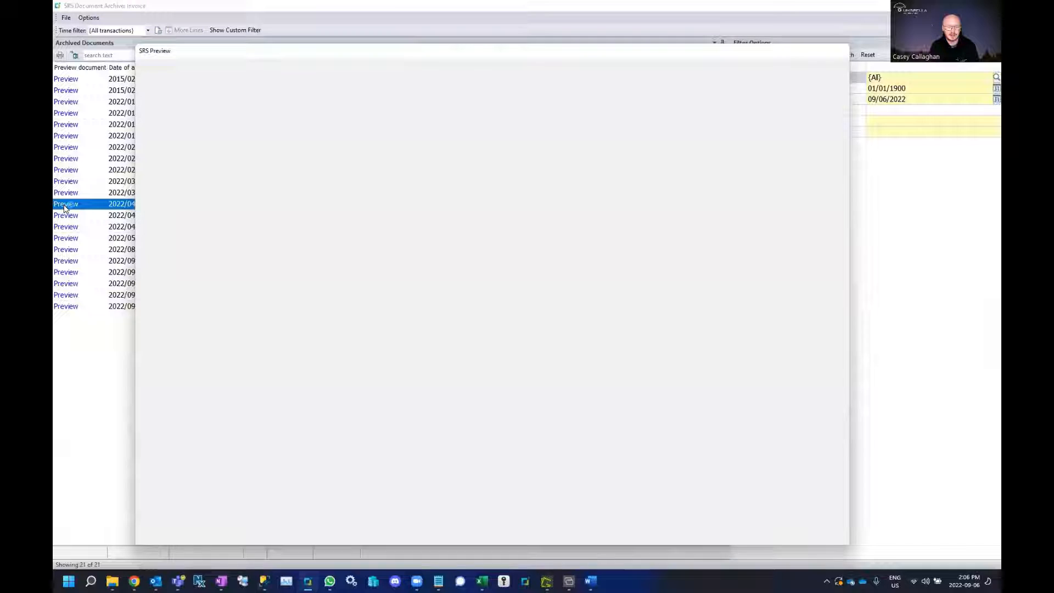
{"action": "left_click", "coordinate": [65, 205]}
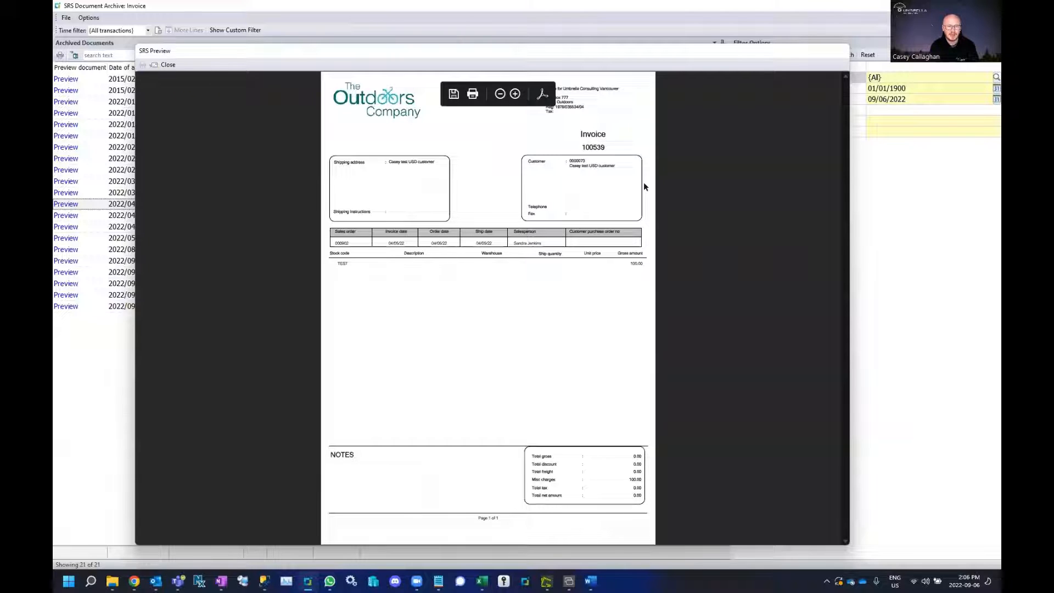
{"action": "mouse_move", "coordinate": [641, 186]}
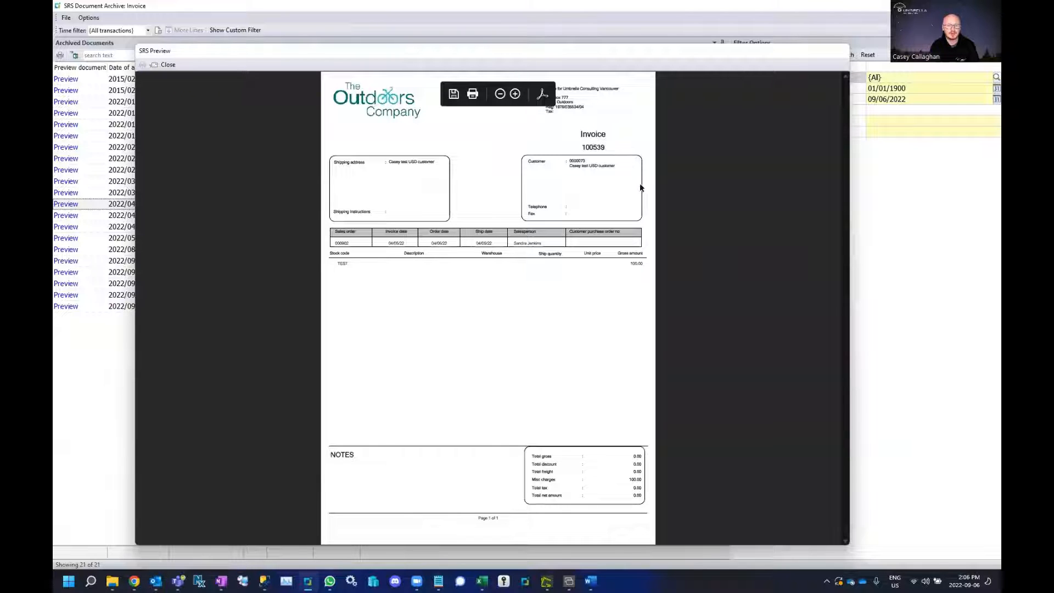
{"action": "mouse_move", "coordinate": [631, 191]}
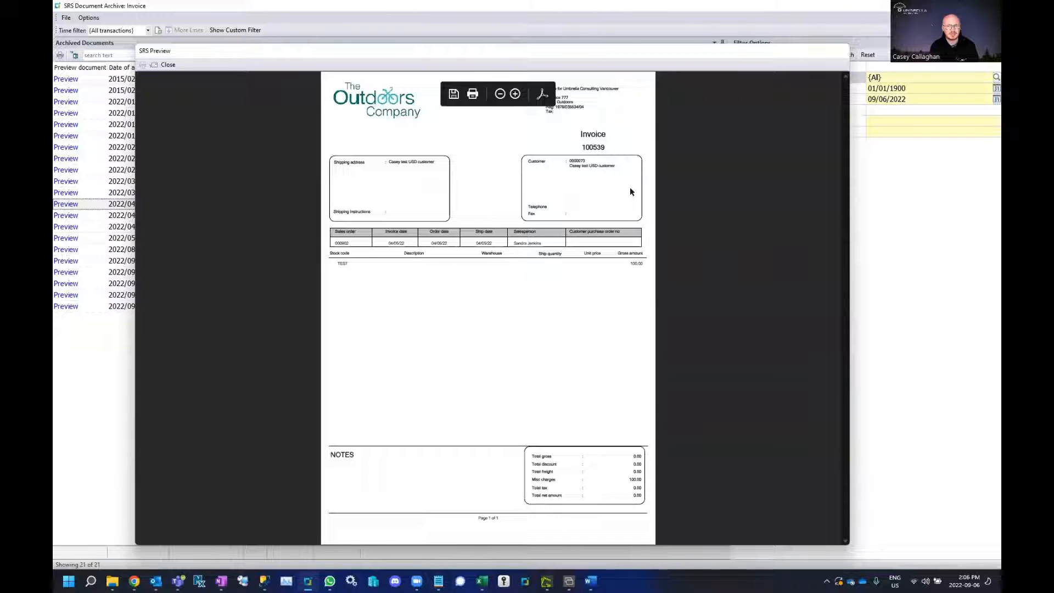